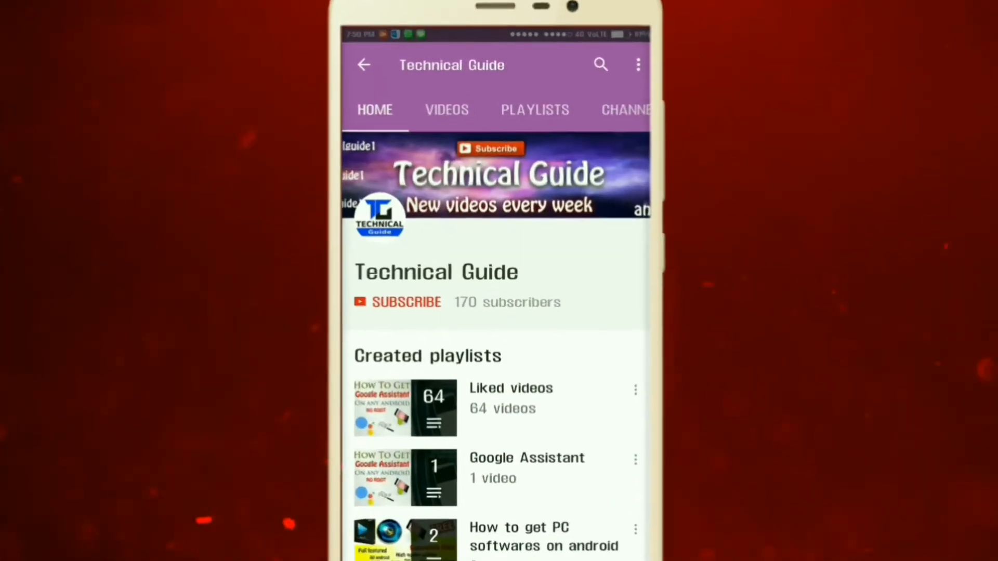
- Leave the Technical Guide YouTube channel and bring up the Photoshop Touch project gallery
left_click(406, 301)
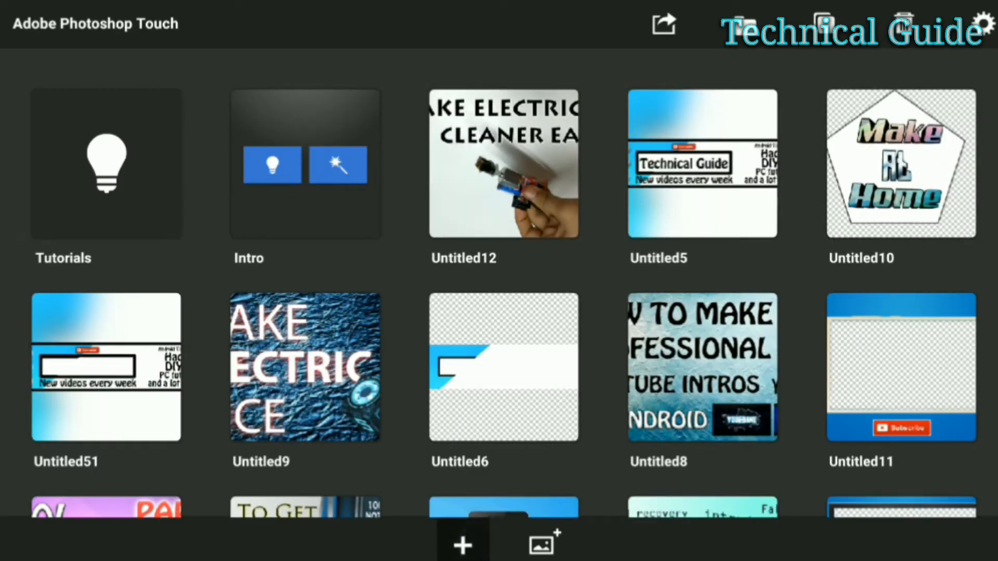
- Create a new blank project with a 1280-pixel width and transparent canvas
left_click(461, 542)
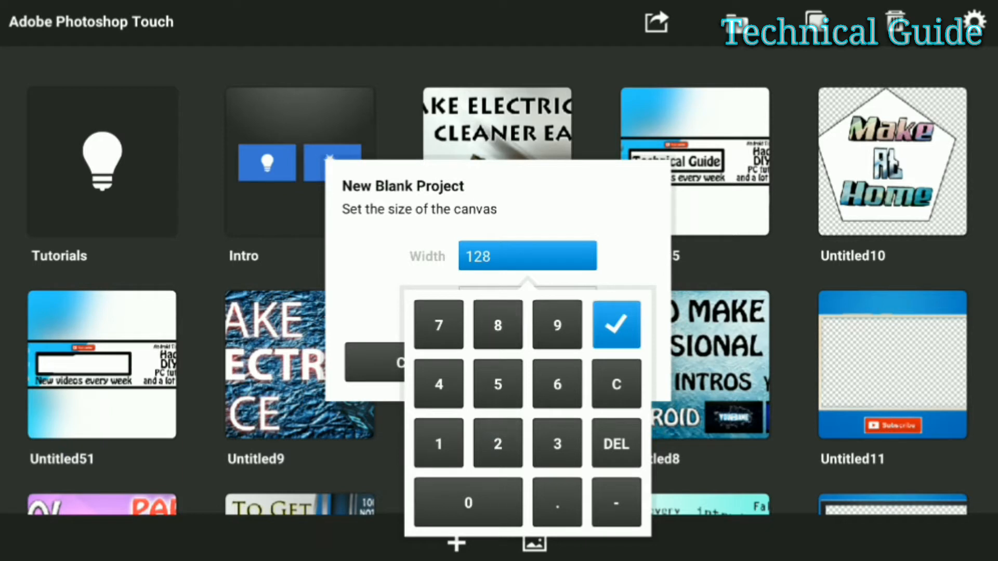
left_click(615, 324)
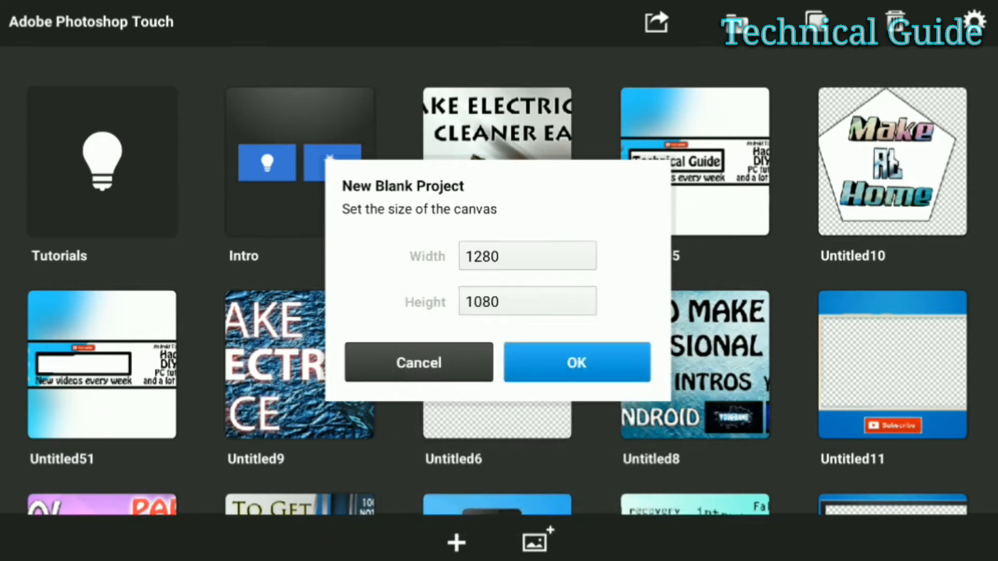
left_click(527, 301)
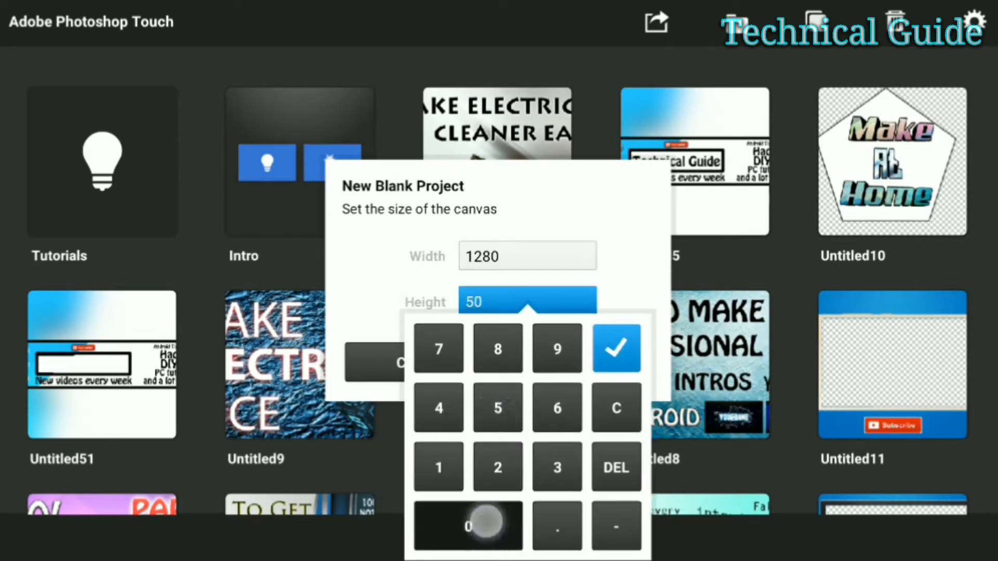
left_click(615, 348)
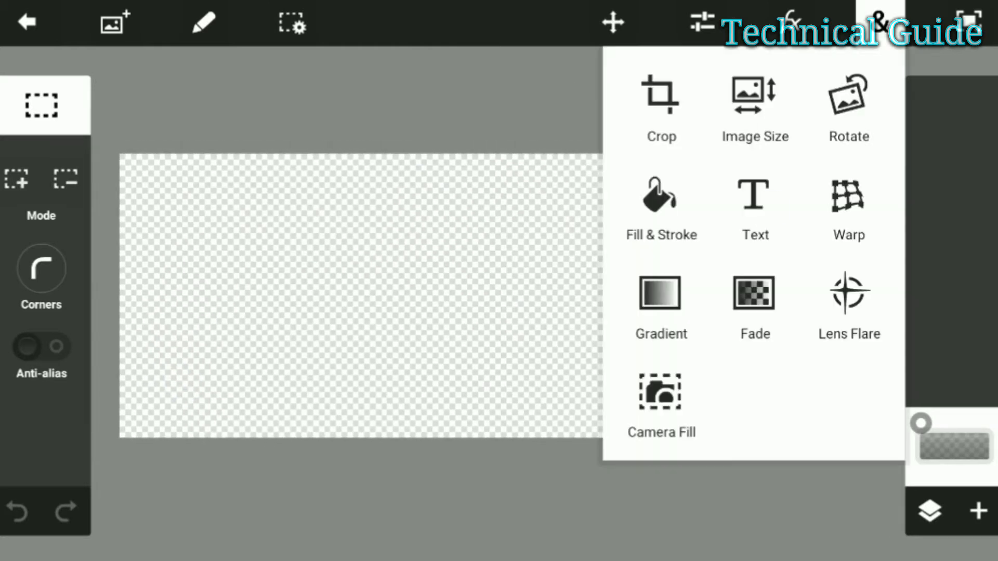
- Add 'Technical Guide' text set in Myriad Pro Bold
left_click(753, 196)
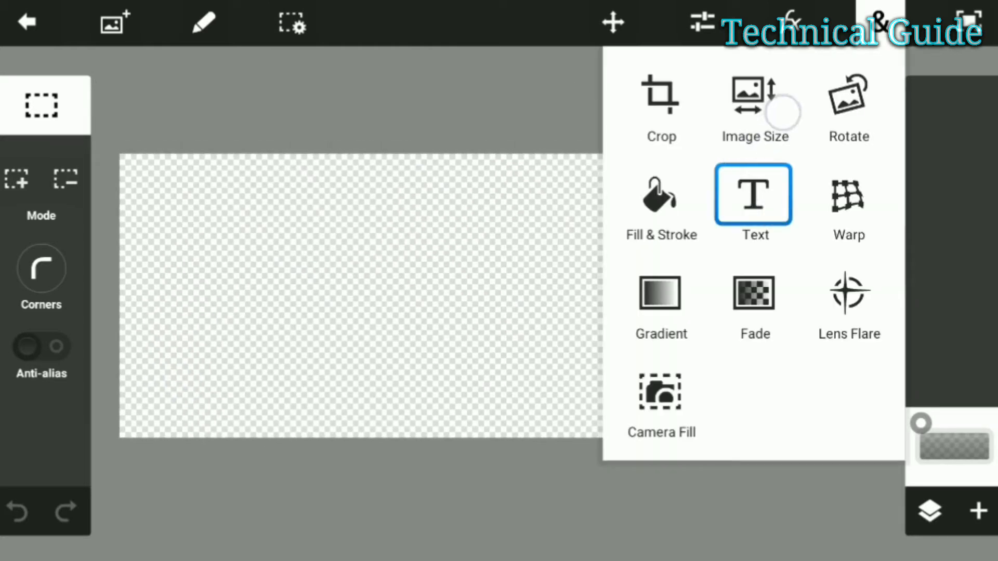
left_click(754, 195)
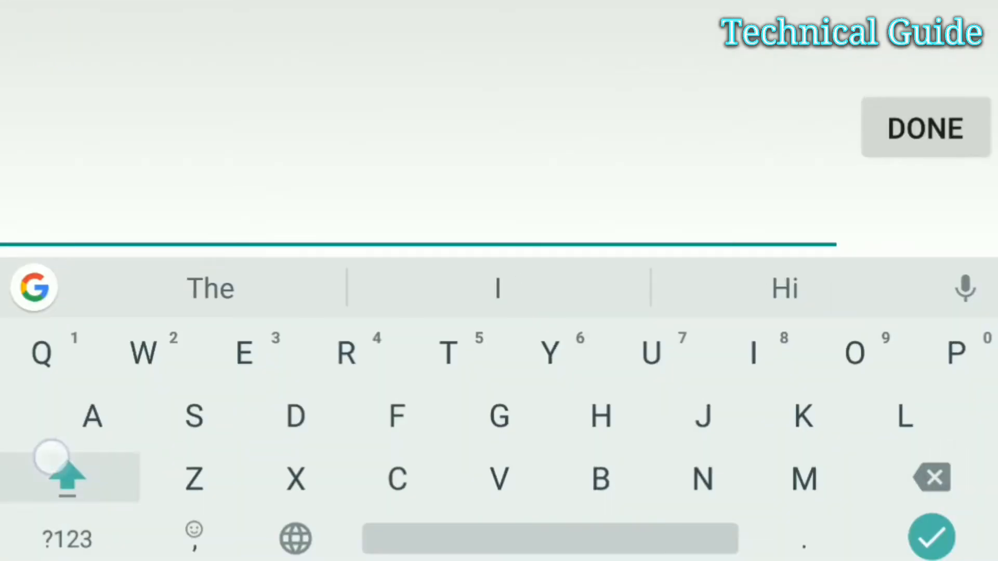
type("Technical Guide")
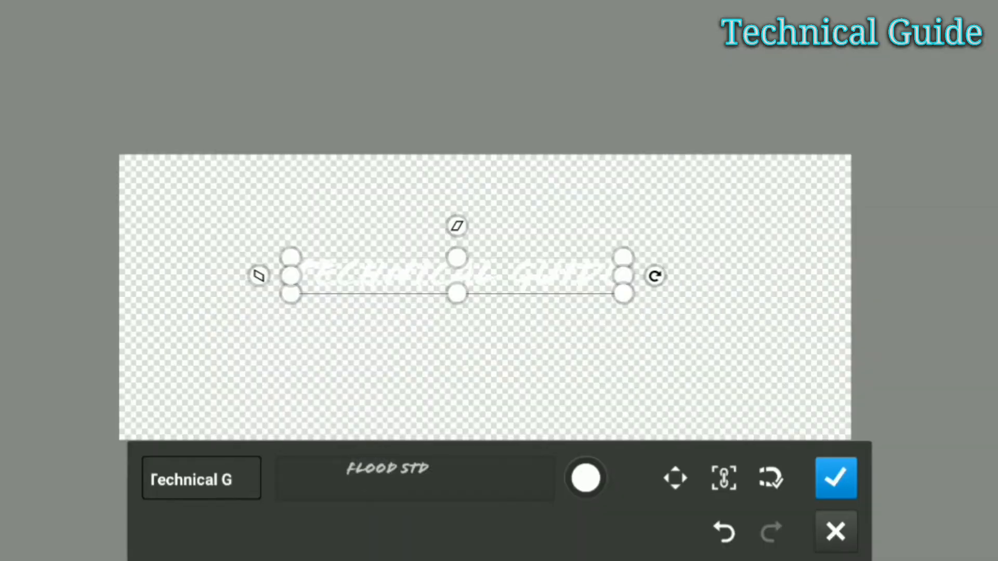
left_click(414, 479)
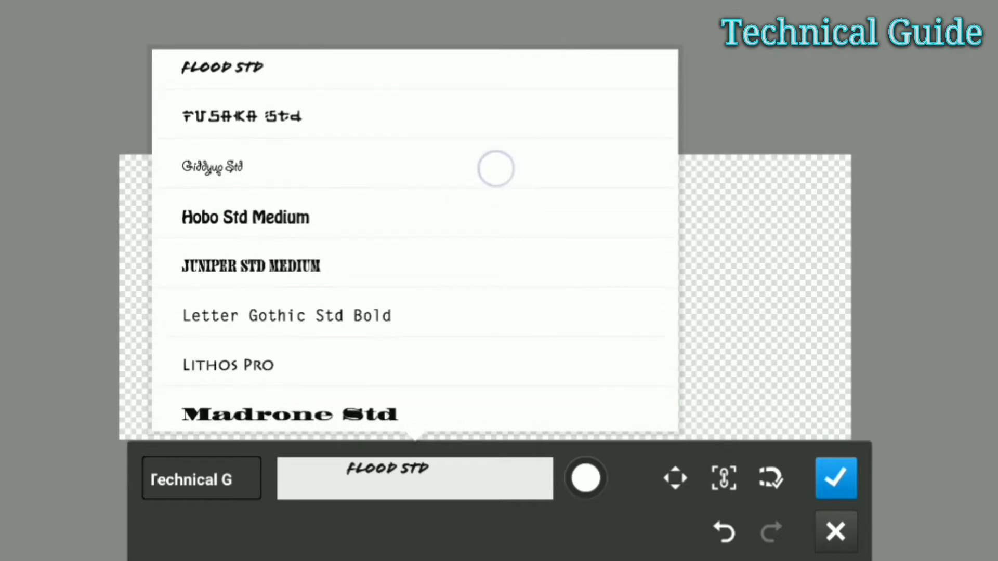
scroll("down", 3)
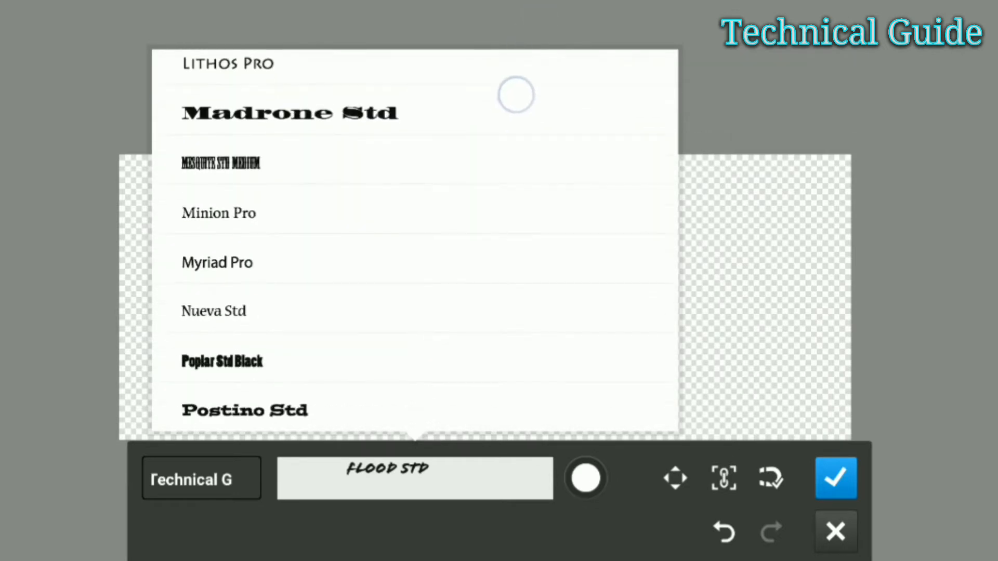
left_click(217, 262)
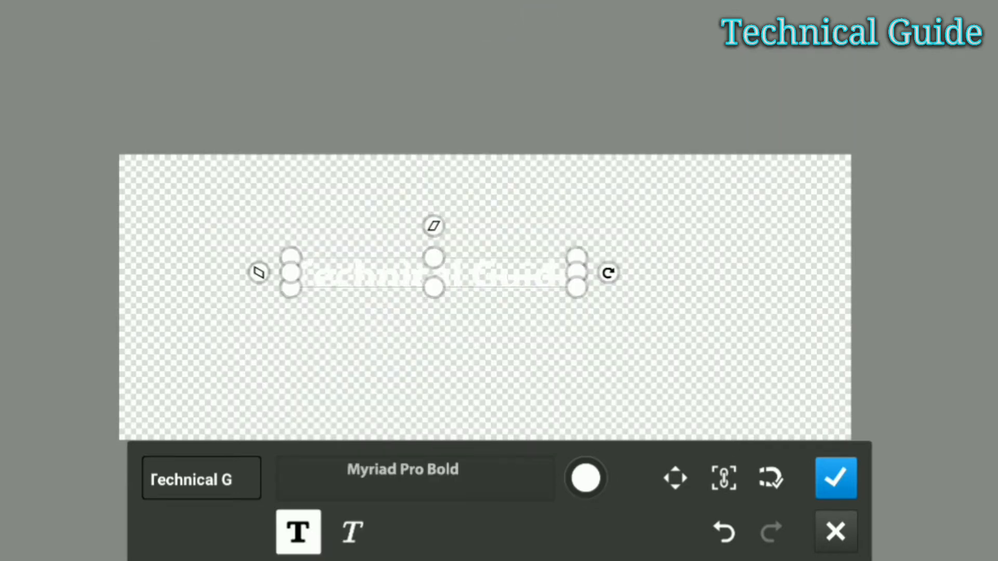
- Enlarge the text to about 219 percent so it spans the canvas width
left_click_drag(578, 260, 817, 345)
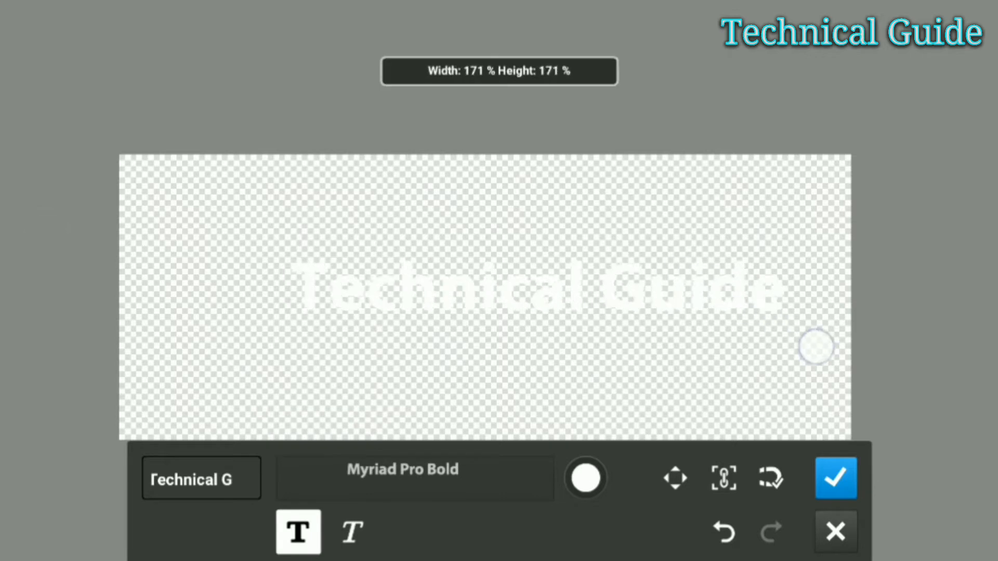
left_click_drag(814, 347, 723, 172)
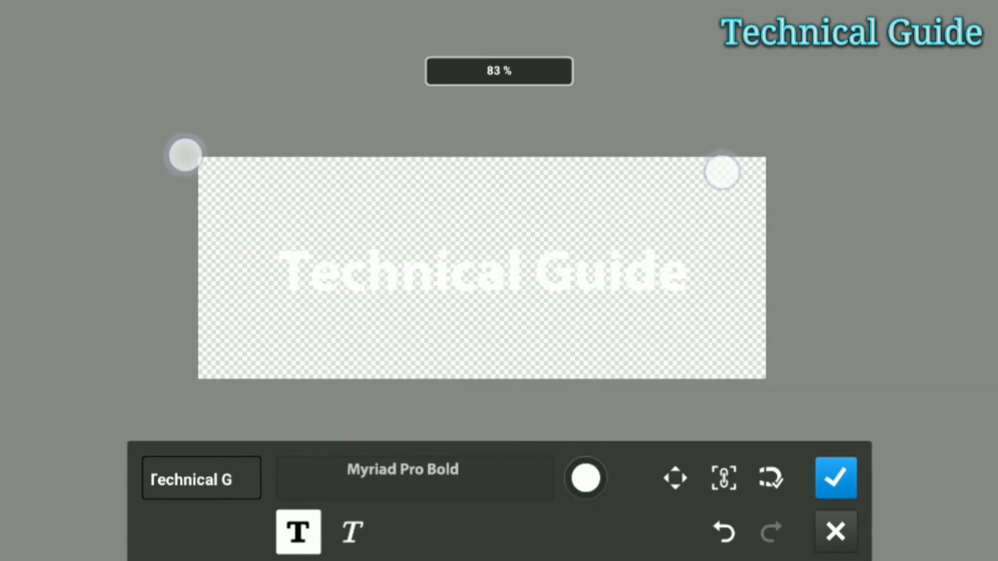
left_click_drag(723, 172, 762, 381)
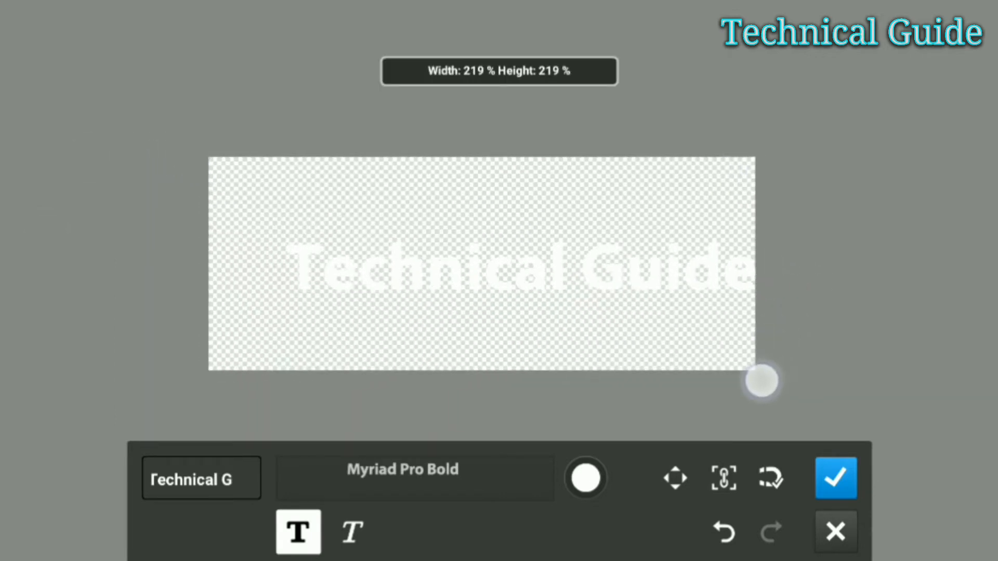
left_click_drag(764, 380, 751, 274)
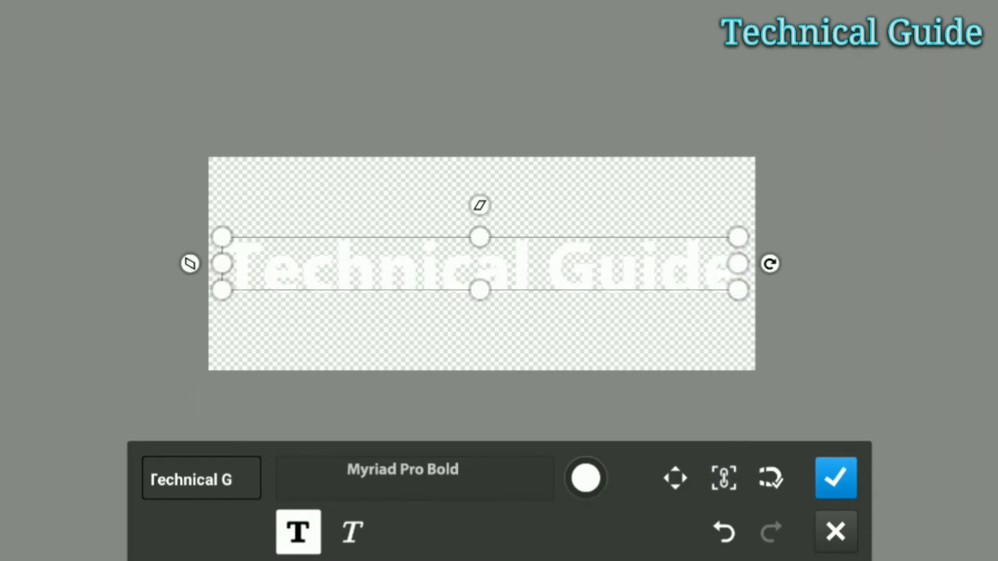
- Confirm the text layer and add a stroke effect with width 4
left_click(836, 478)
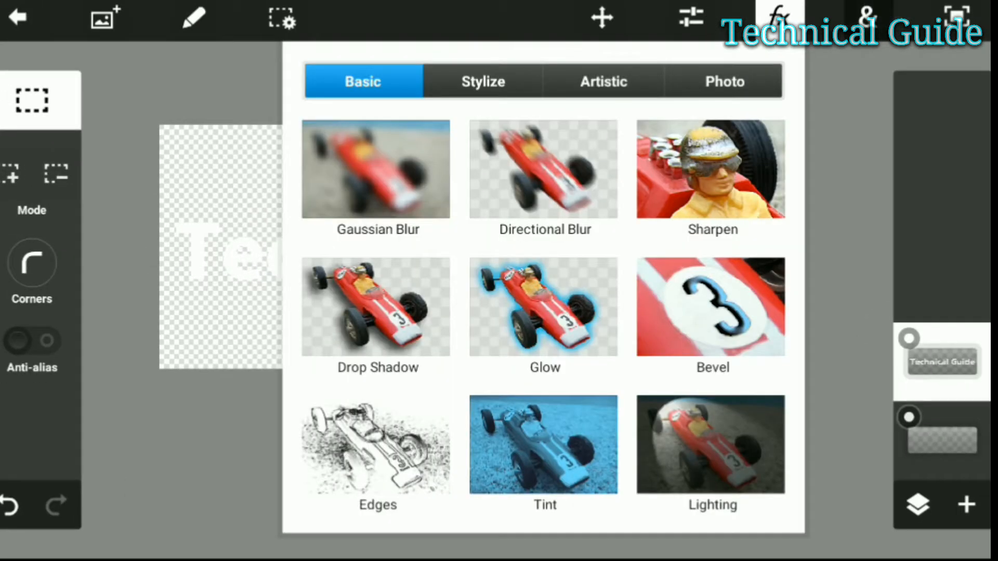
left_click(868, 17)
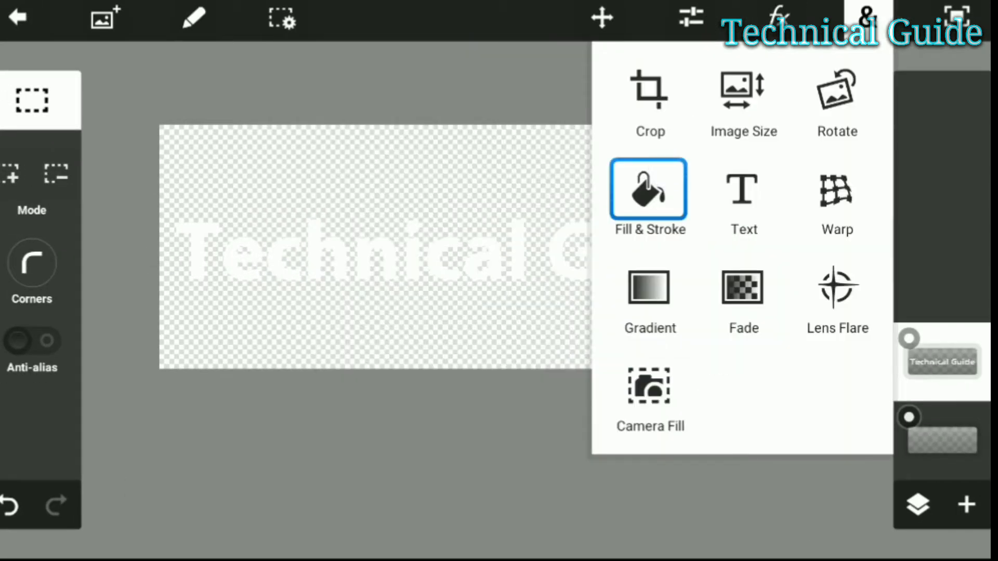
left_click(649, 190)
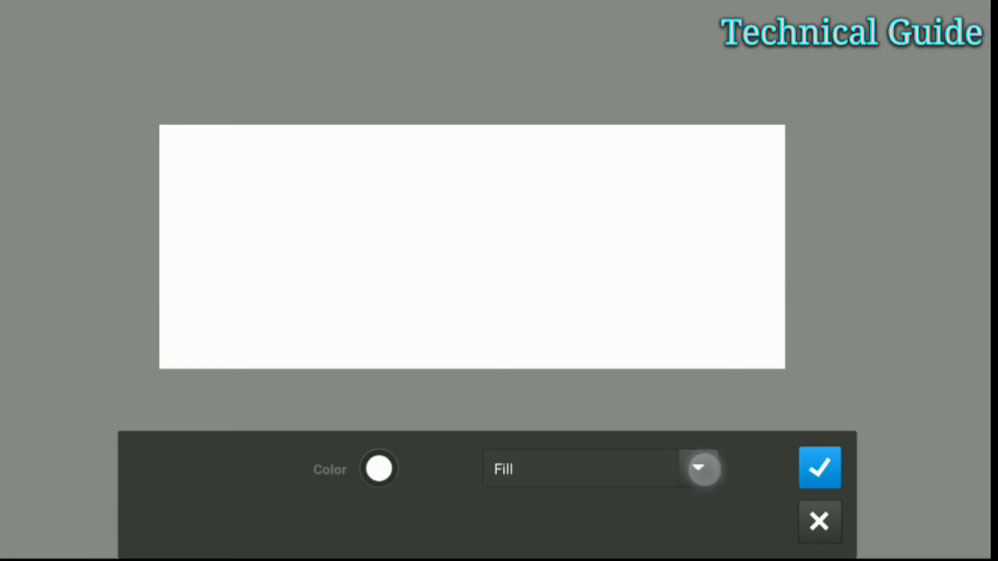
left_click(699, 469)
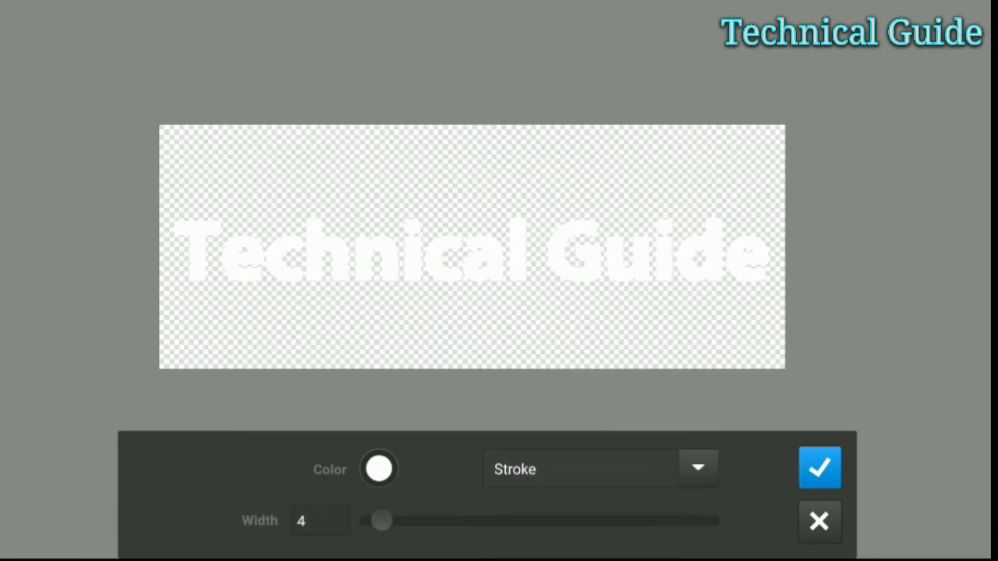
left_click_drag(380, 521, 399, 514)
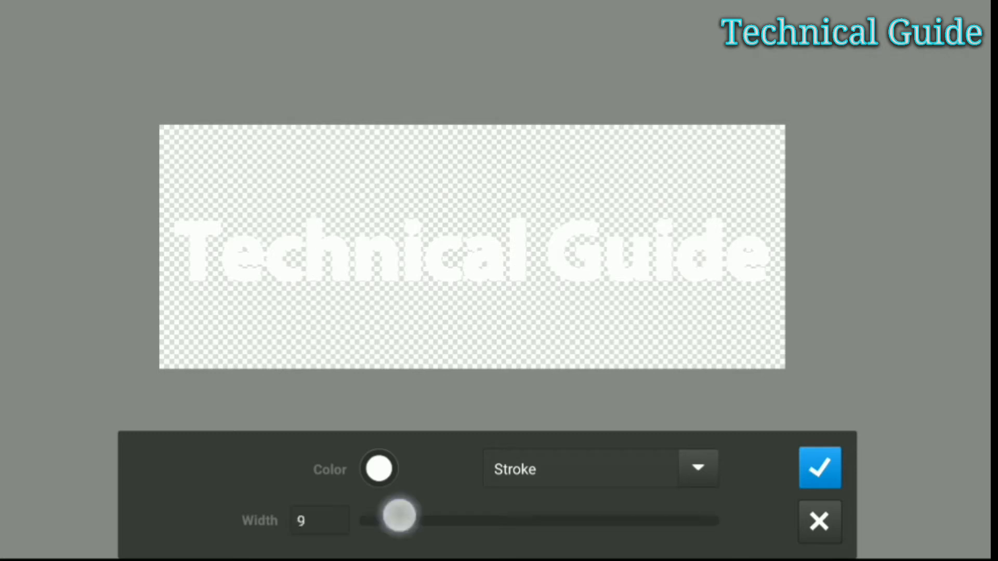
left_click_drag(397, 516, 369, 521)
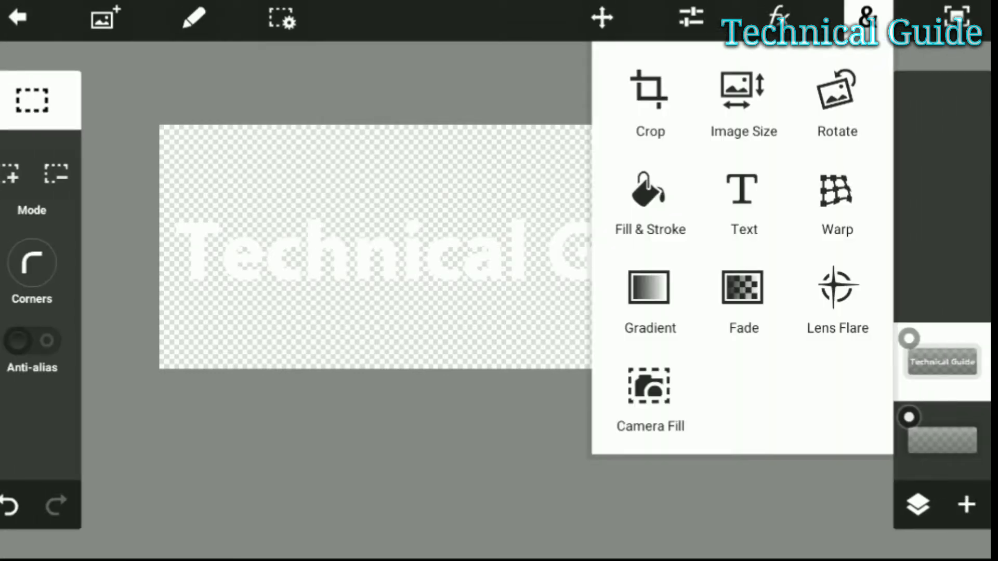
- Set the stroke colour to cyan and apply it
left_click(650, 204)
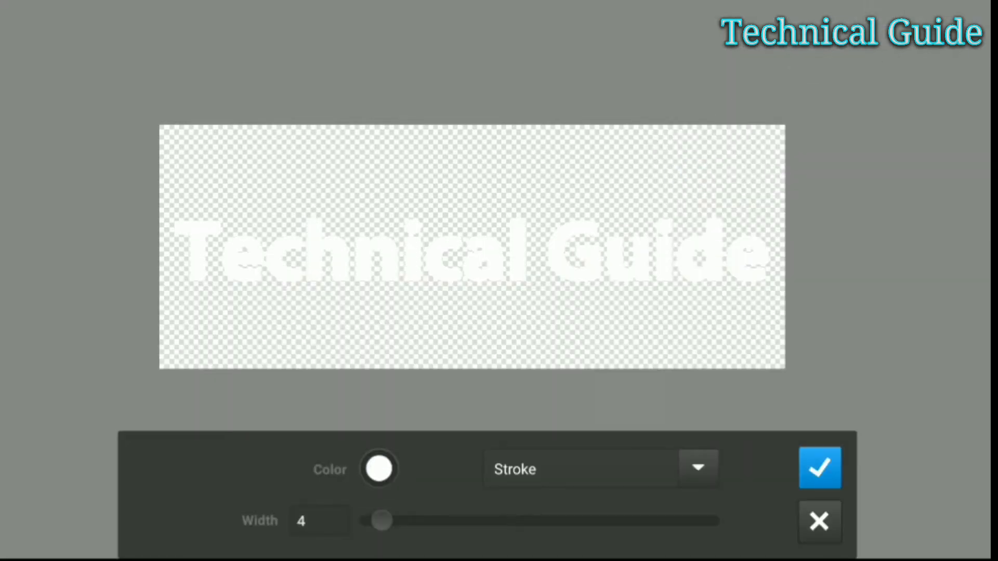
left_click(378, 469)
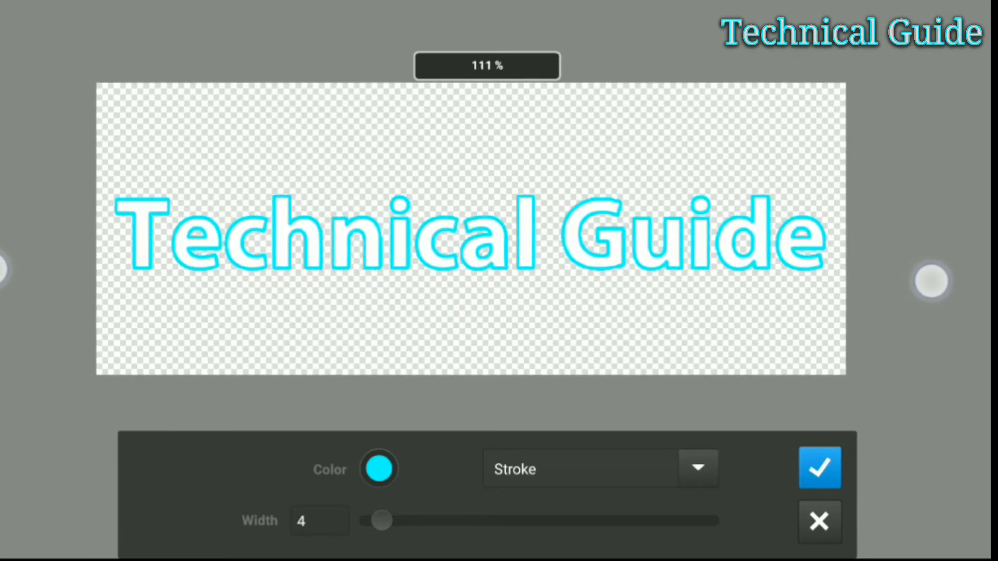
left_click(820, 468)
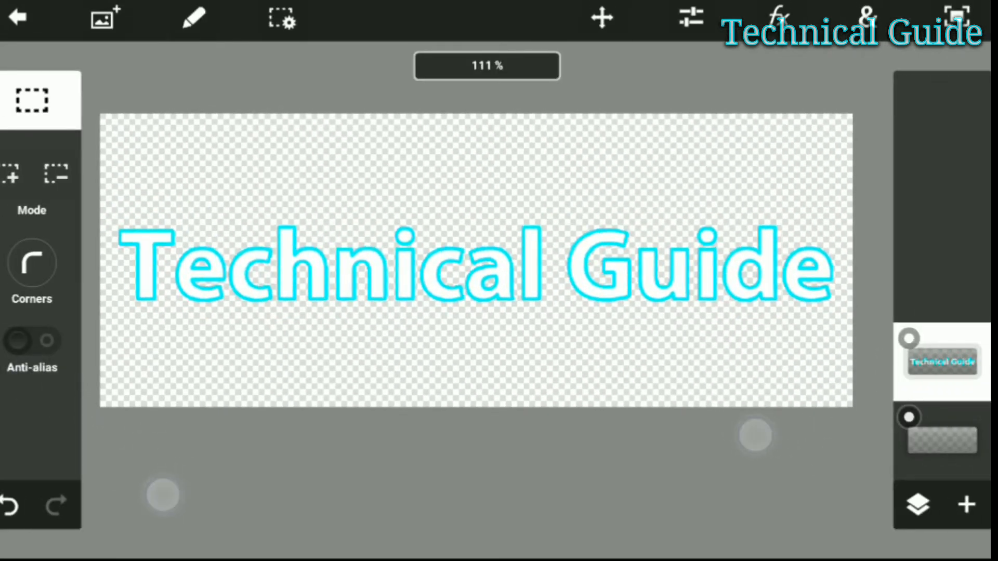
- Apply a blurred black drop shadow to the text
left_click(865, 17)
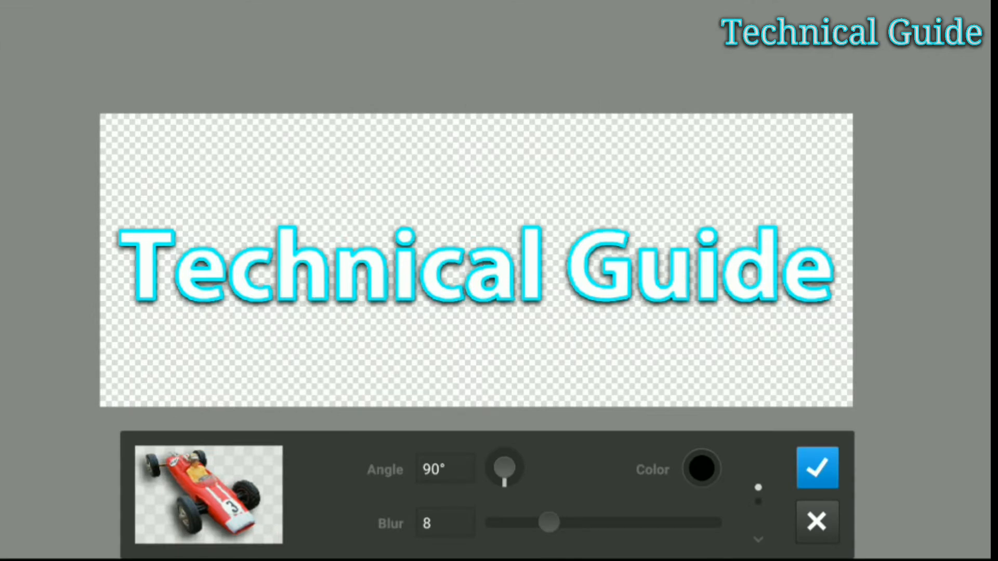
left_click_drag(549, 522, 593, 521)
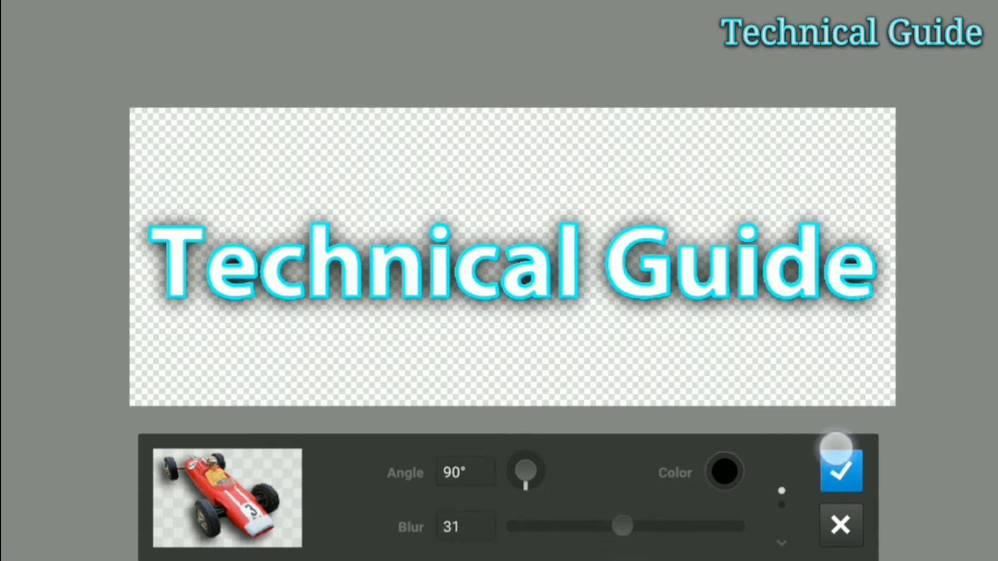
left_click(840, 469)
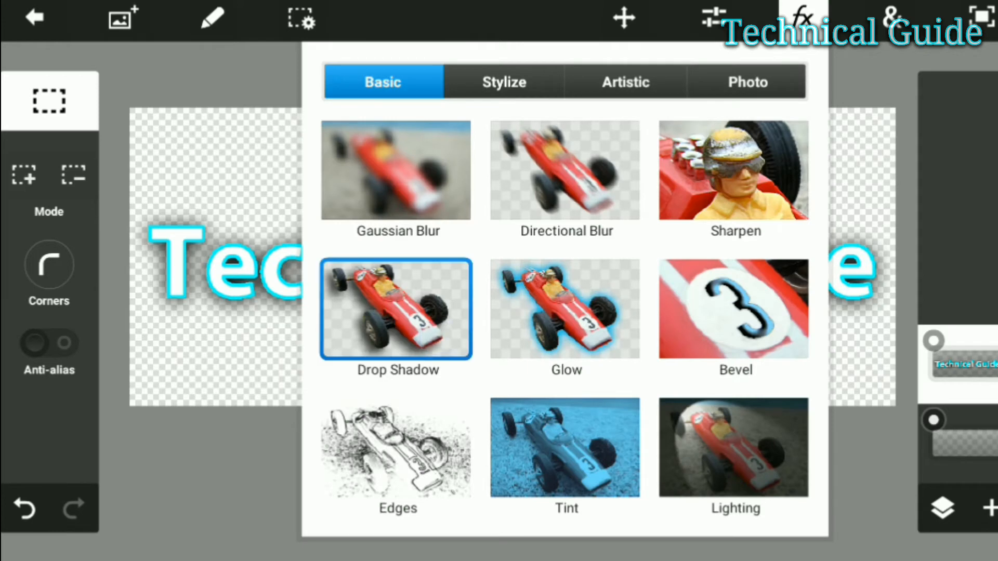
- Reapply the drop shadow with blur adjusted to about 15
left_click(395, 309)
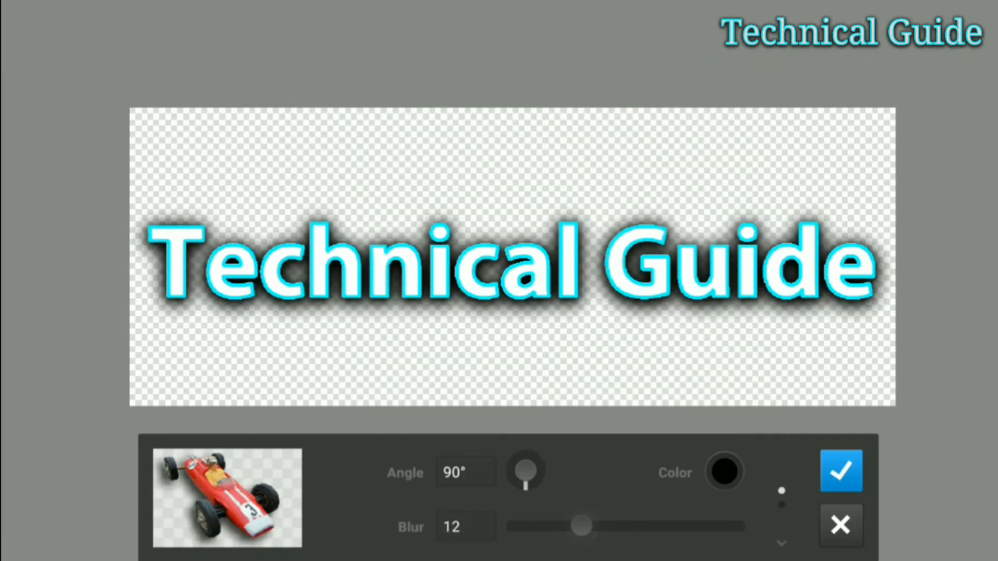
left_click_drag(576, 526, 627, 542)
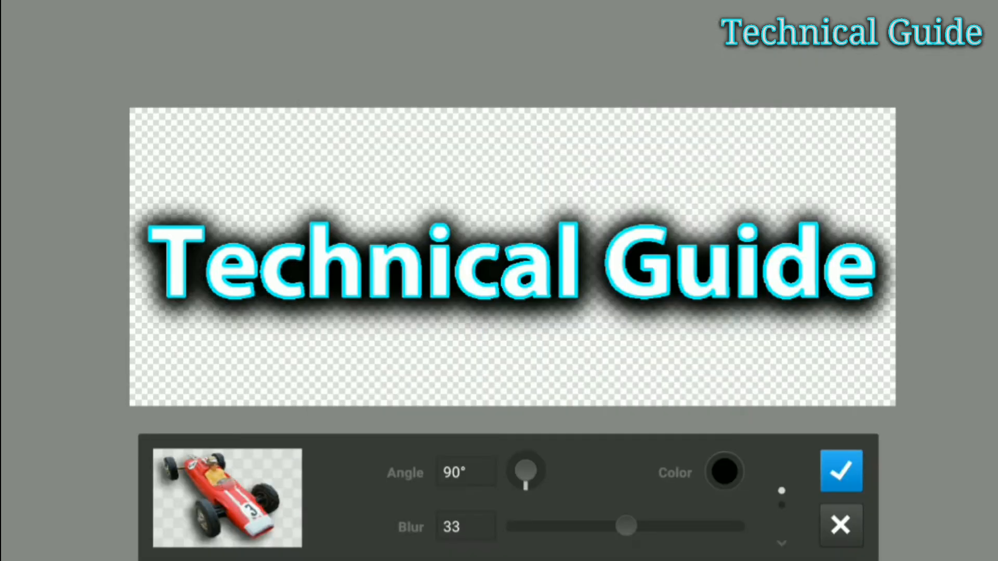
left_click_drag(623, 525, 589, 525)
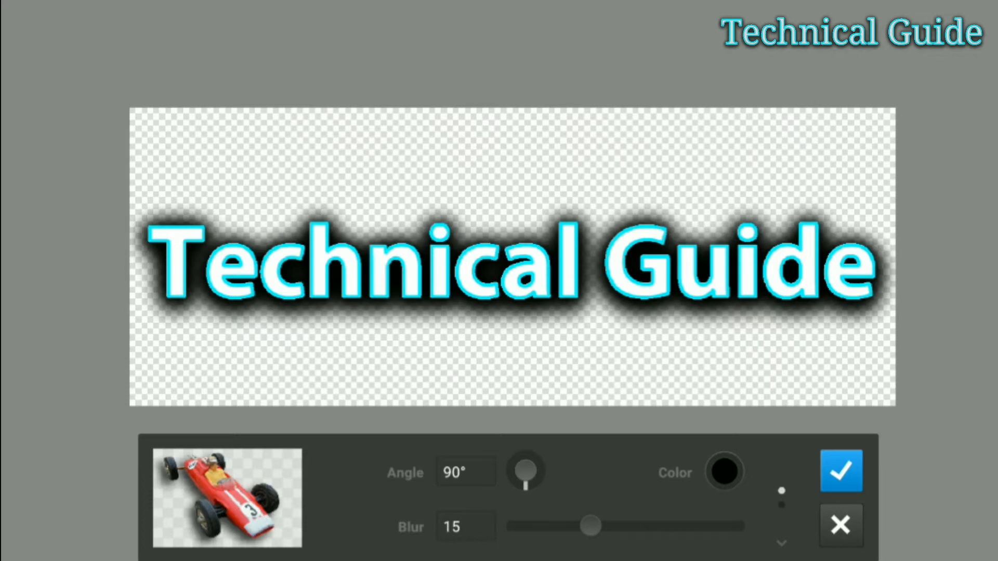
left_click(840, 471)
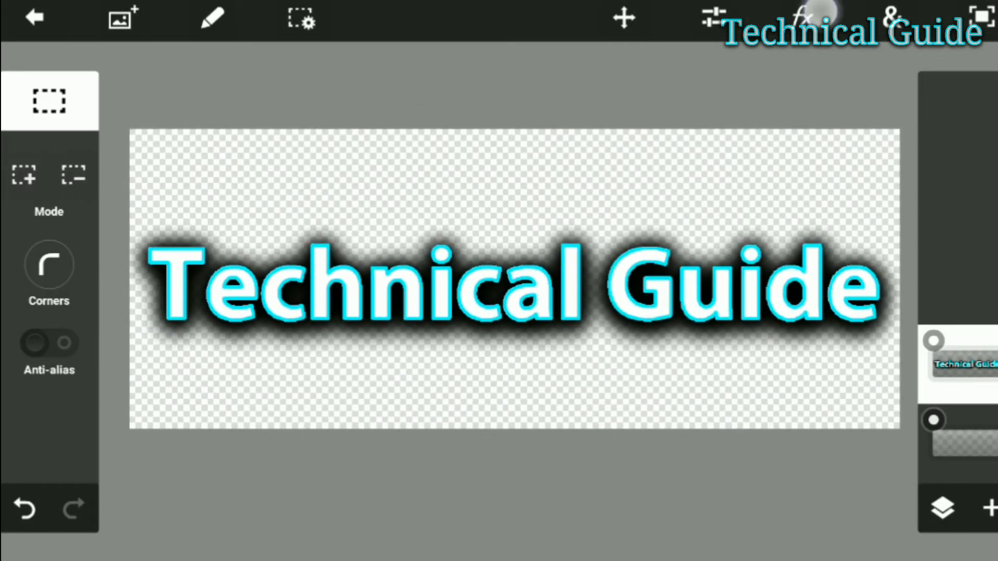
- Lower the text layer opacity from 72% to about 63% or less, then return to the gallery
left_click(801, 17)
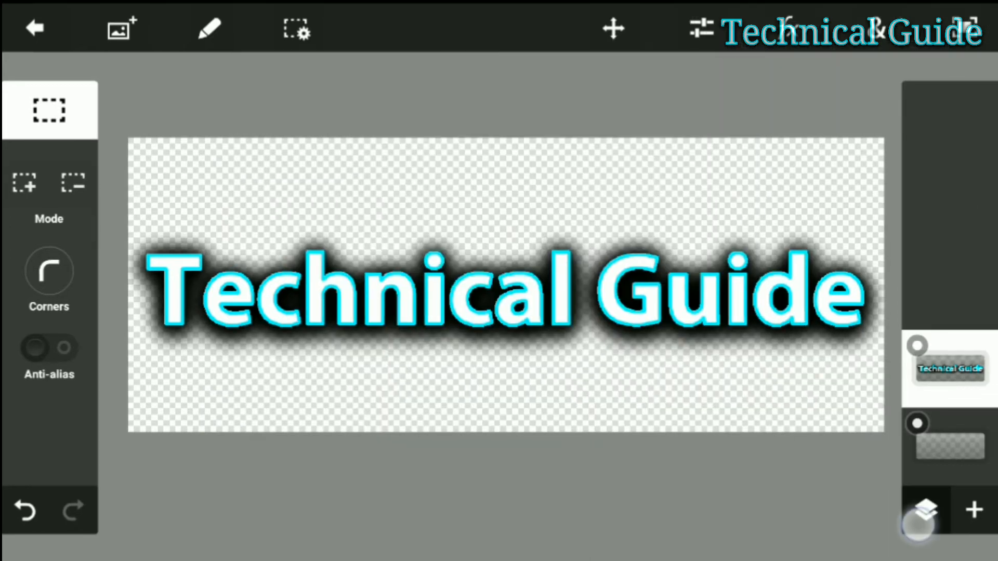
left_click(923, 508)
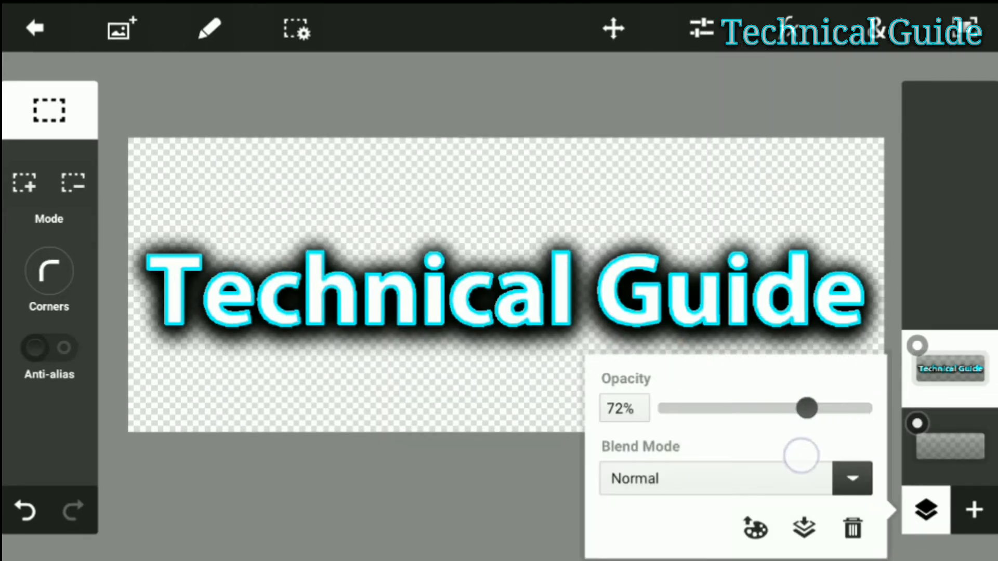
left_click_drag(807, 408, 789, 409)
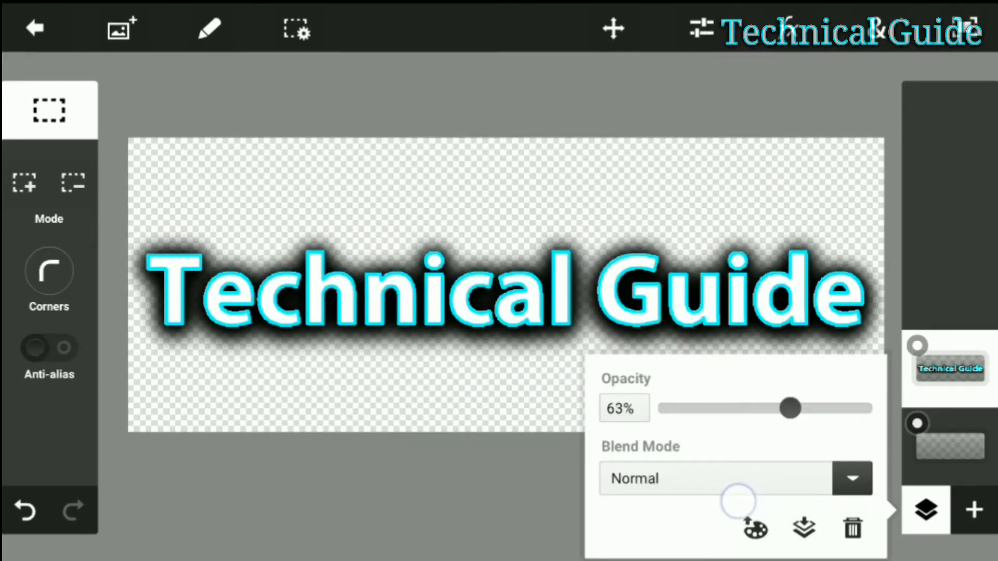
left_click_drag(788, 408, 782, 408)
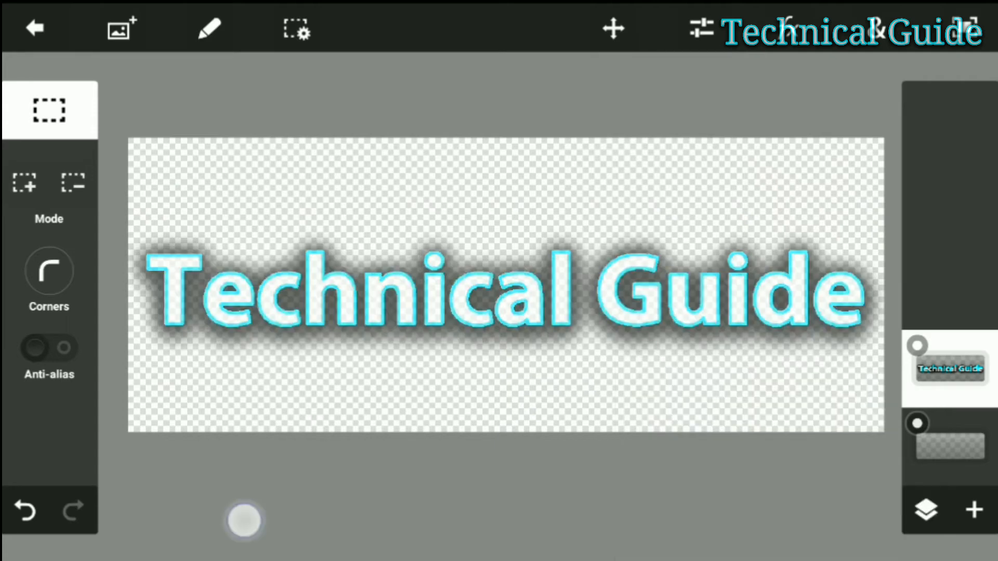
left_click_drag(244, 522, 705, 517)
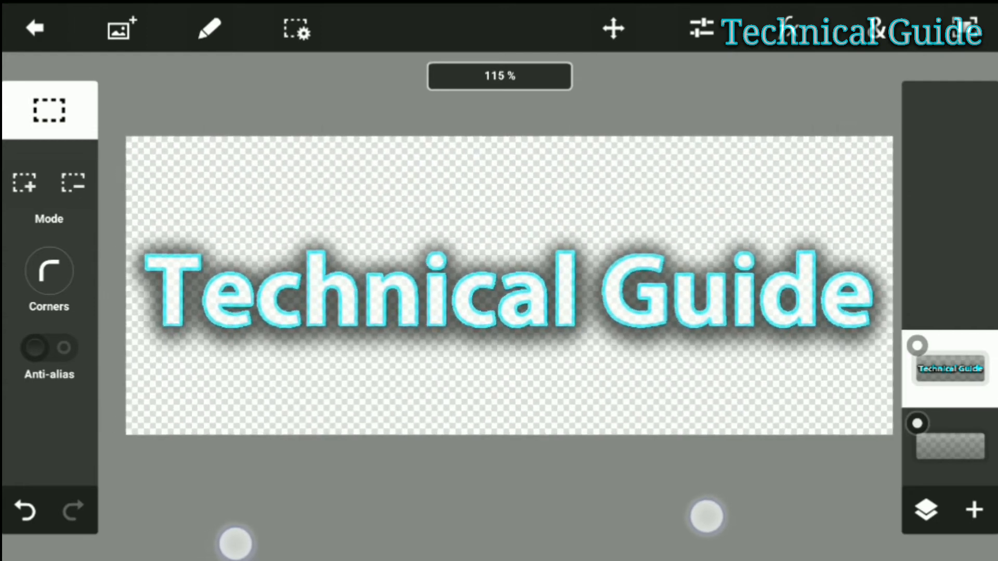
left_click(34, 29)
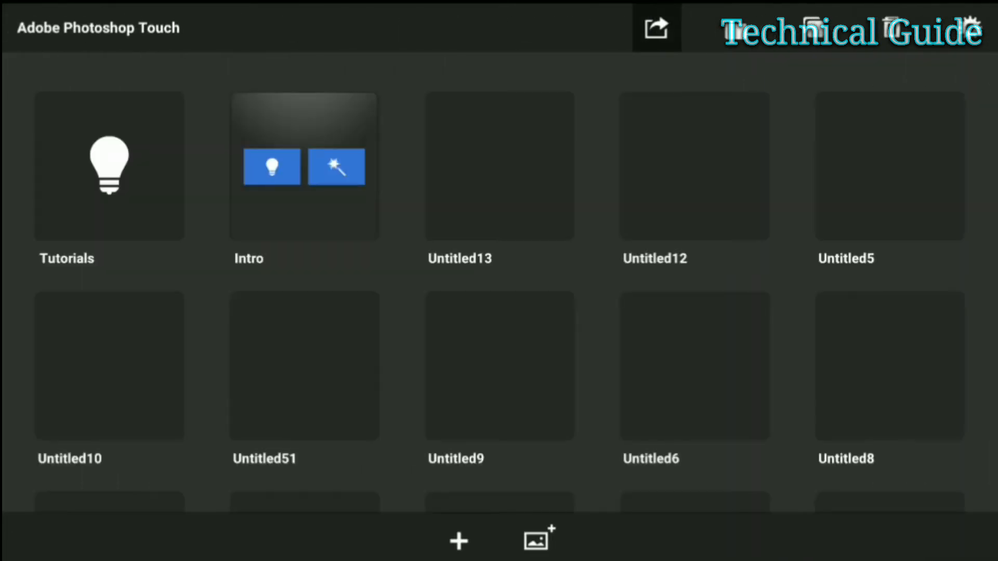
- Save the Untitled13 Technical Guide project to the device gallery as PNG
left_click(656, 28)
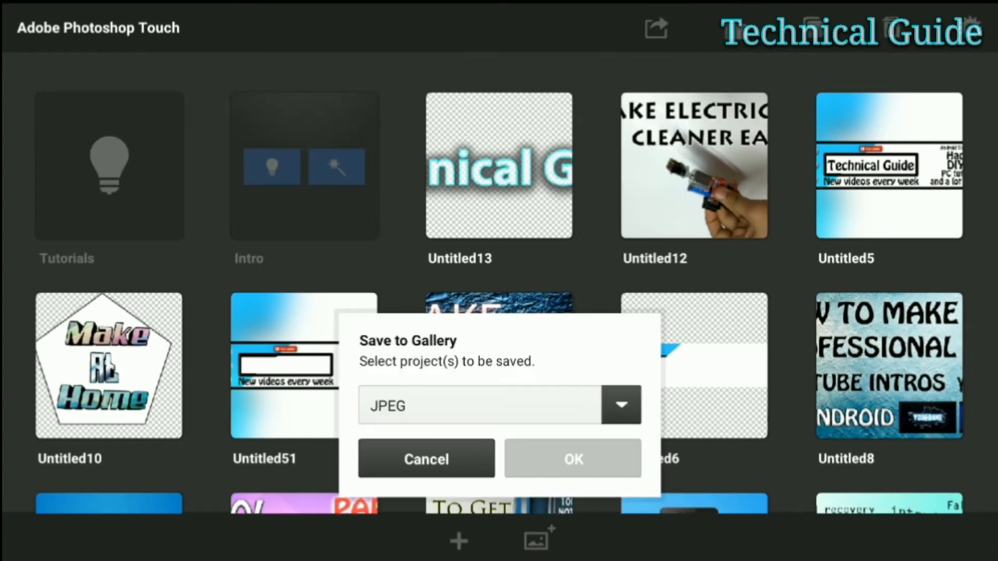
left_click(499, 406)
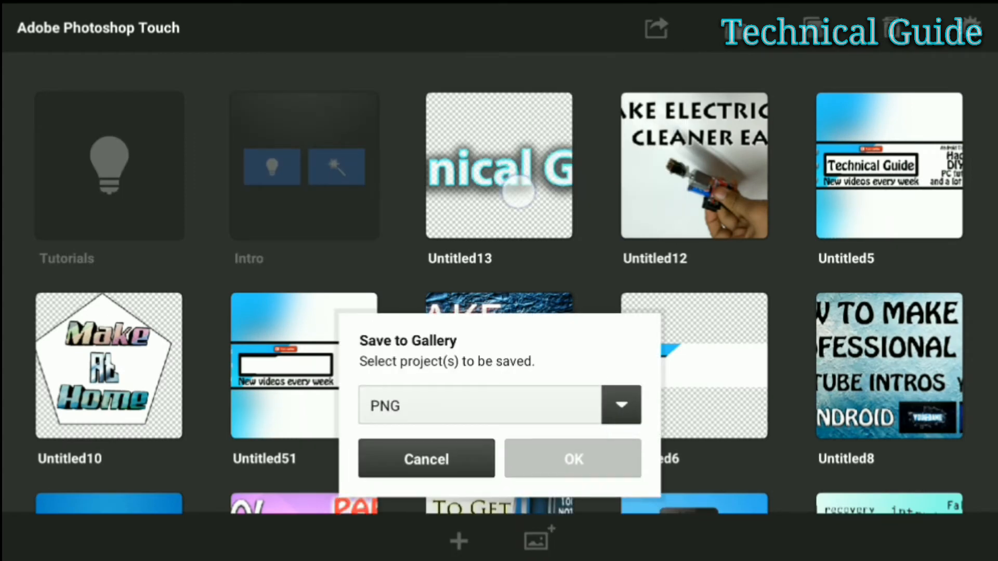
left_click(499, 165)
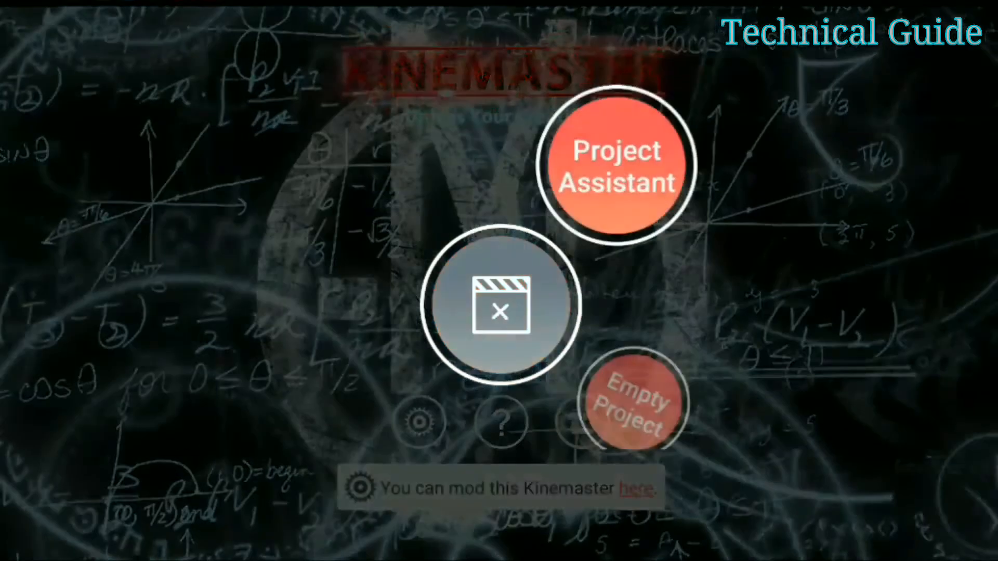
left_click(632, 401)
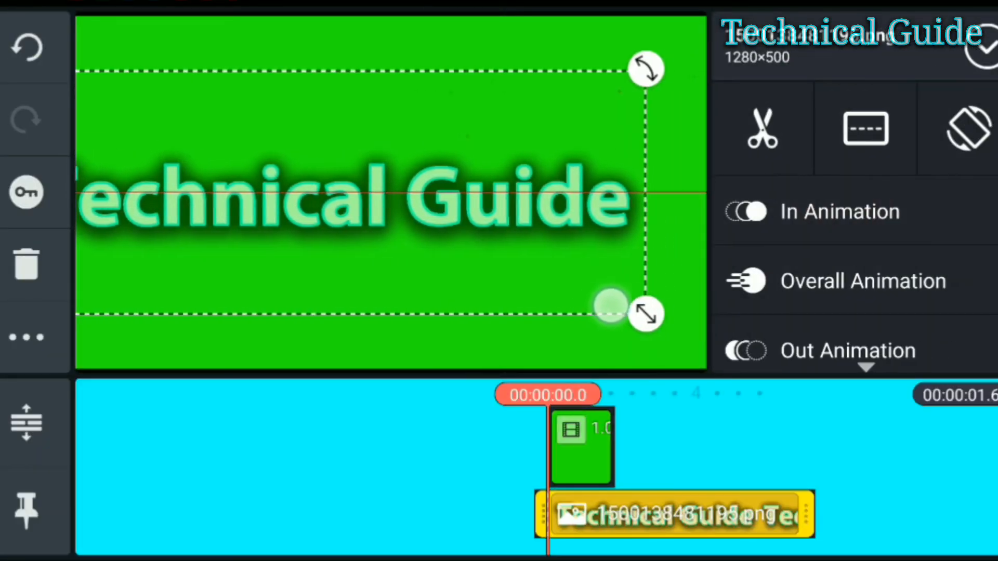
- Resize the Technical Guide overlay outward until the title fills the green preview
left_click_drag(644, 314, 694, 312)
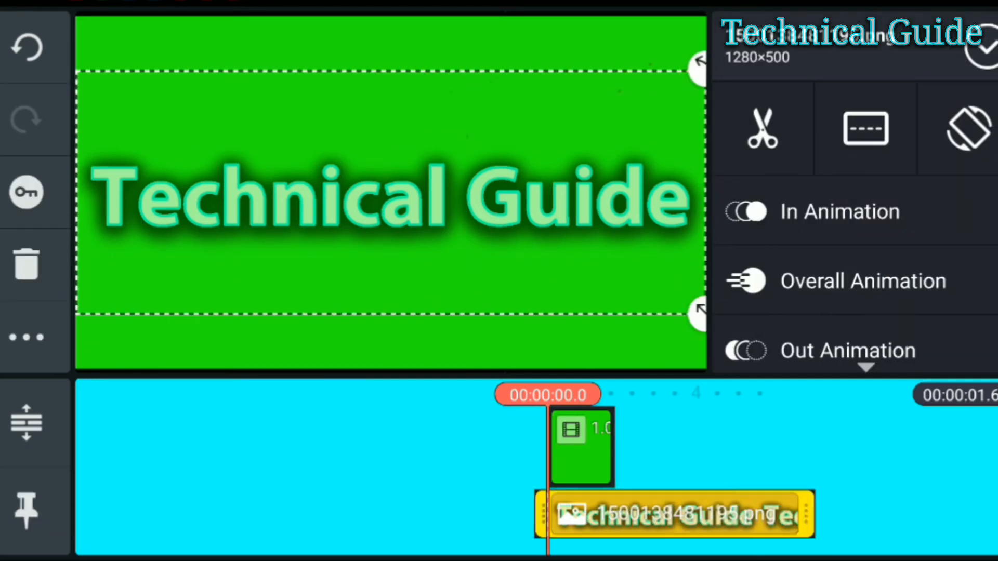
scroll("down", 3)
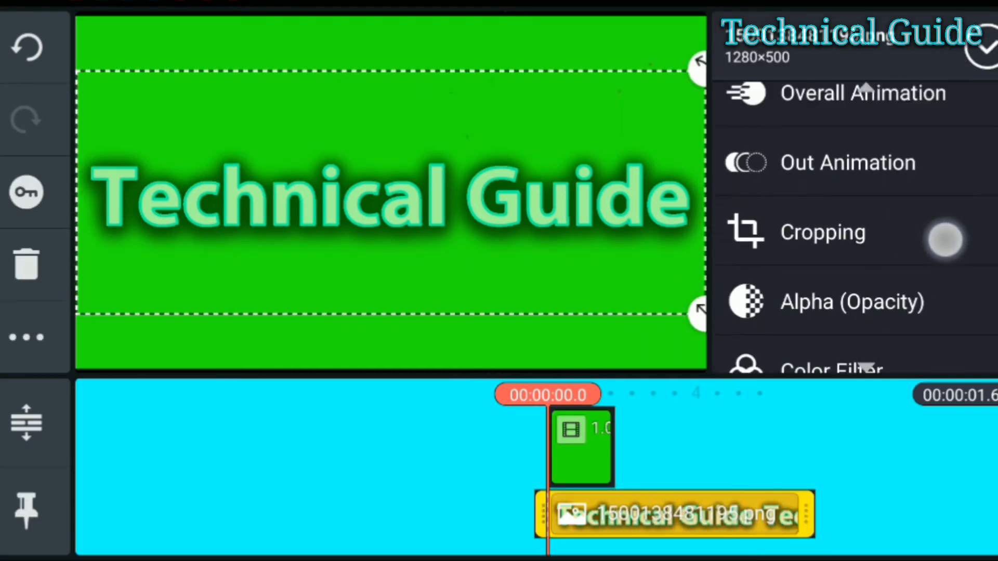